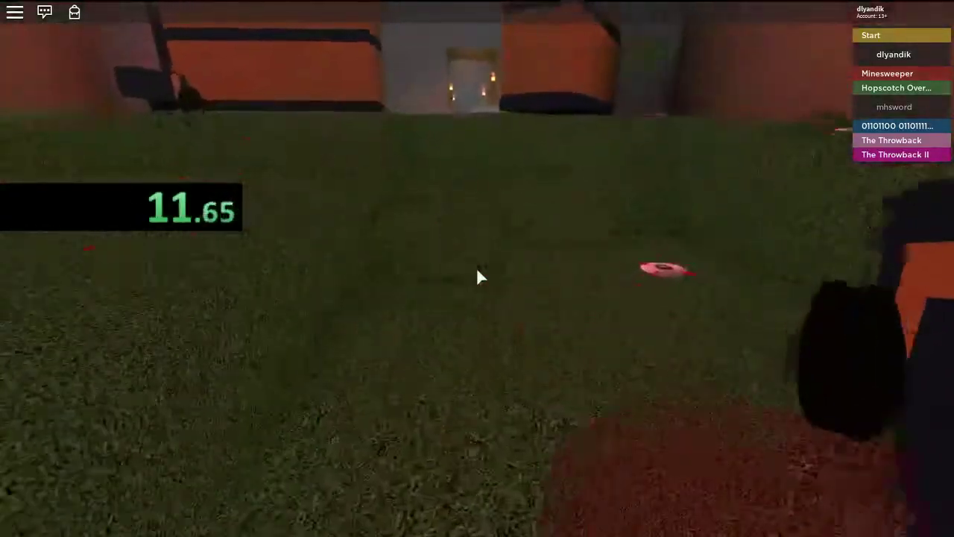
{"action": "mouse_move", "coordinate": [477, 277]}
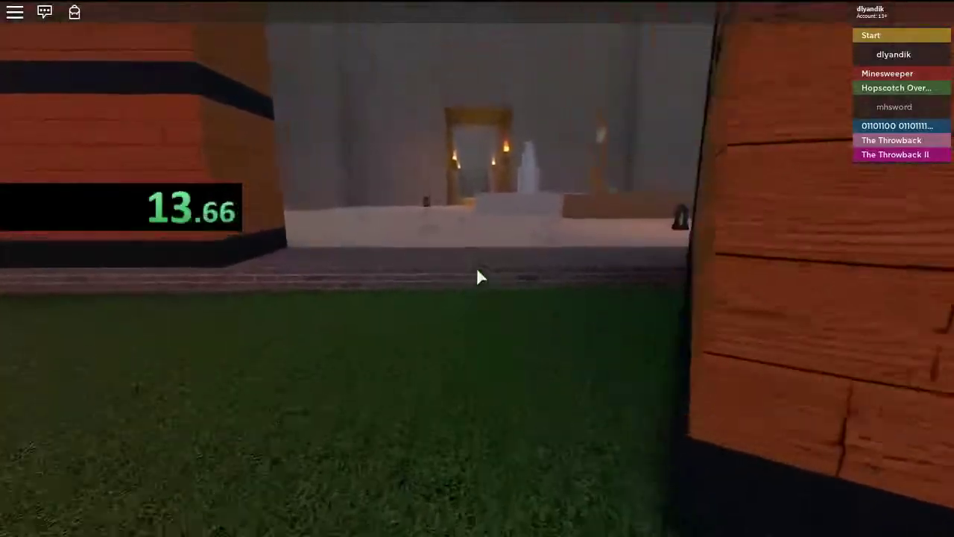
Run through the torch-lit doorway to the lair, then skip the cutscene at about 2:06
{"action": "key", "text": "w"}
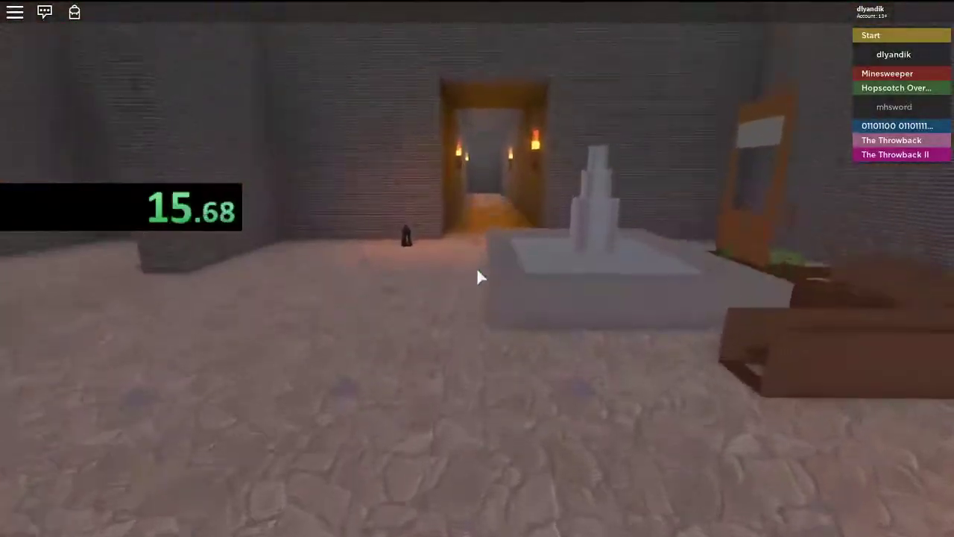
{"action": "key", "text": "w"}
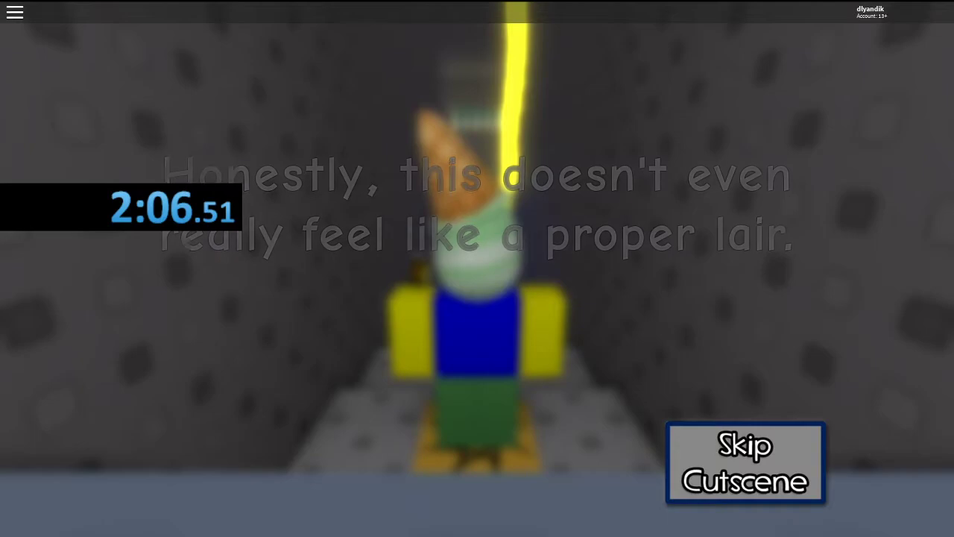
{"action": "left_click", "coordinate": [744, 462]}
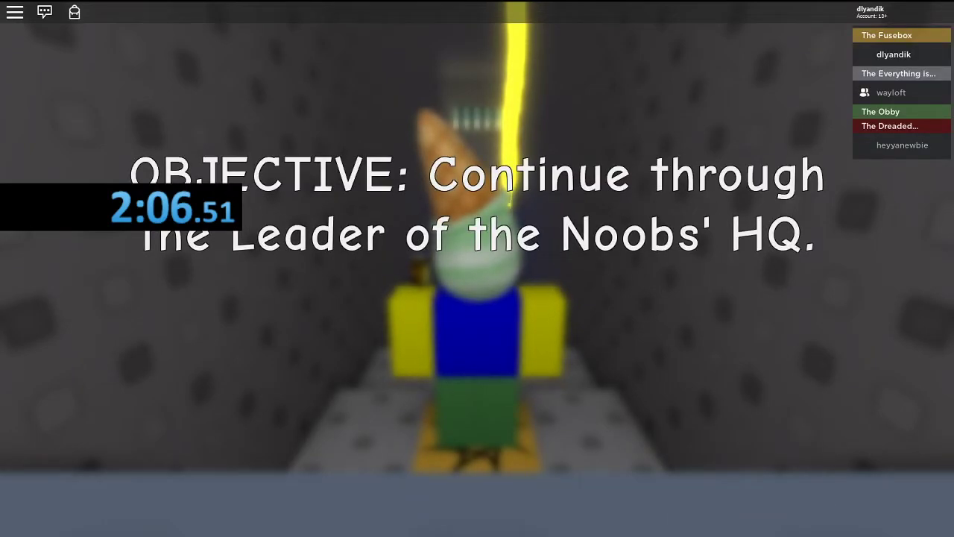